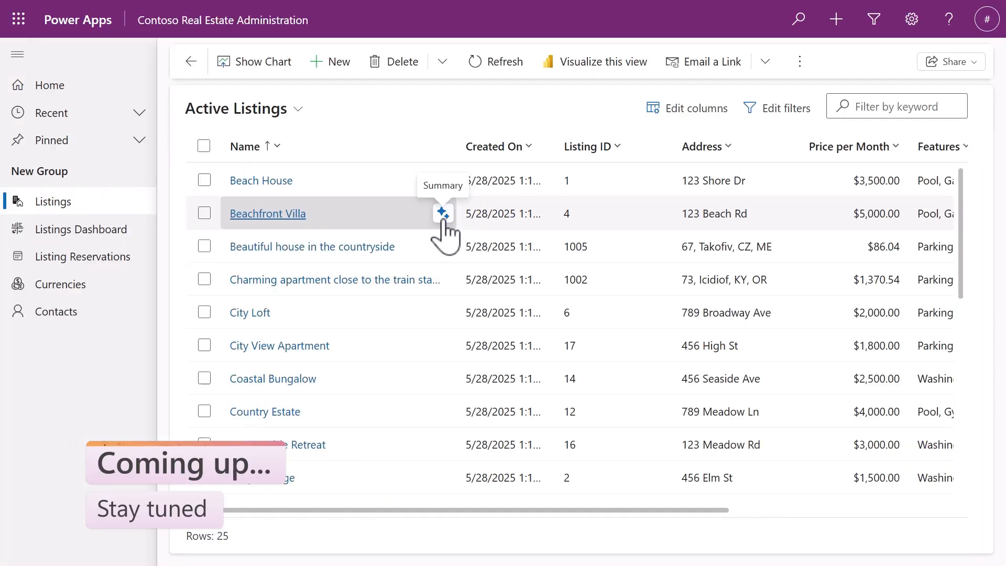
# Create an AI plan from the Power Platform Pro Developer Workshop solution and scroll its data model.
pyautogui.click(443, 213)
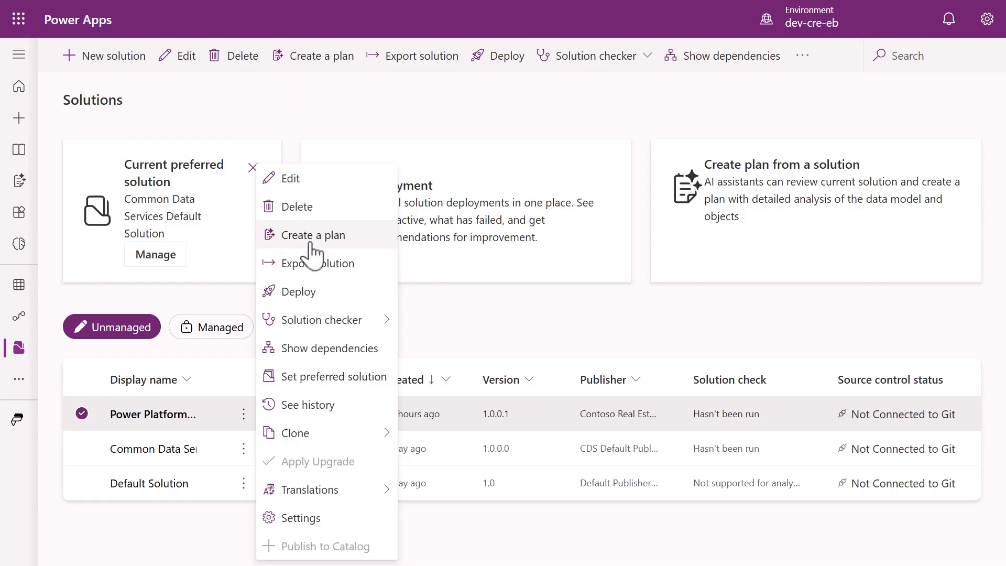
pyautogui.click(313, 235)
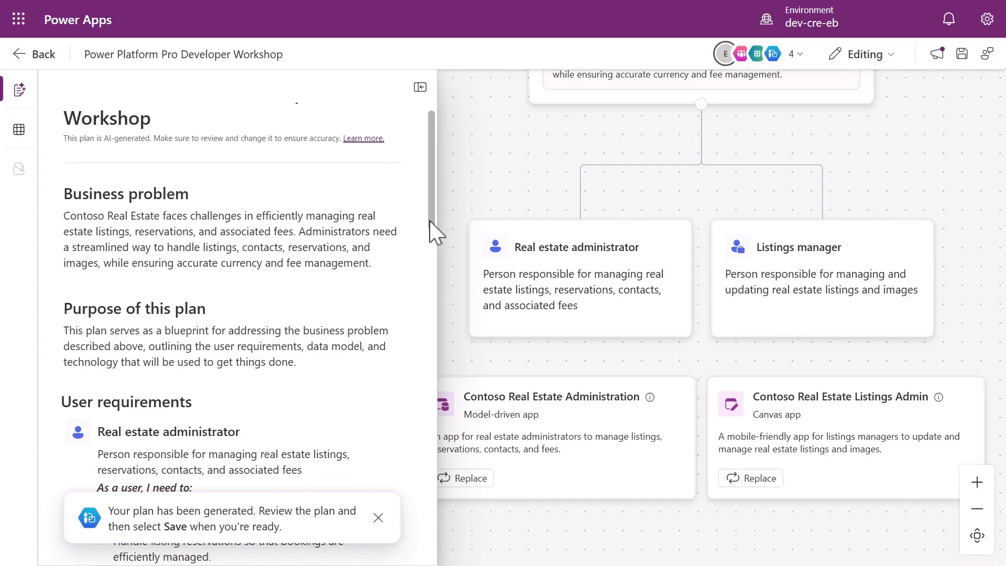
pyautogui.scroll(-3)
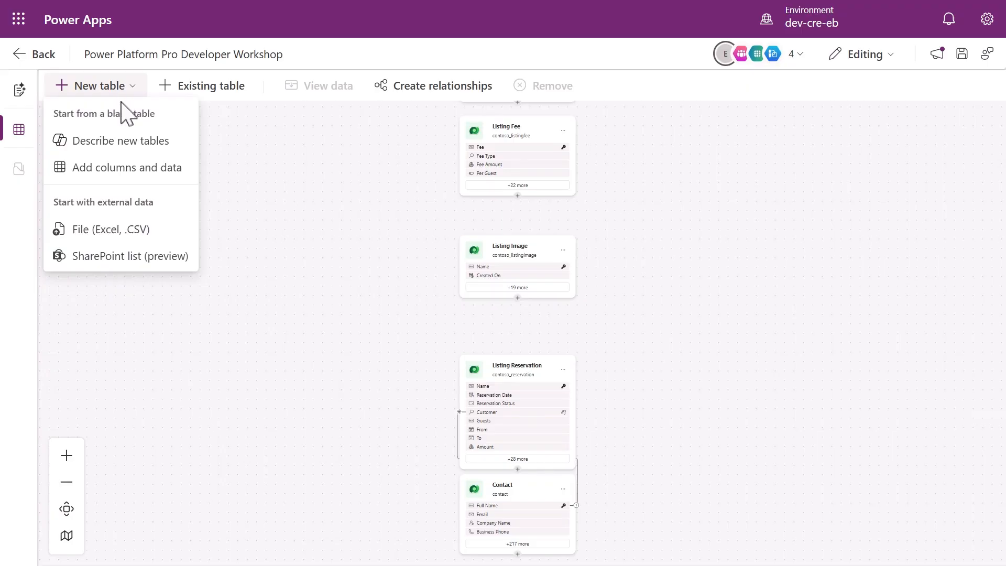
# Start a new table from an Excel or CSV file chosen from the device.
pyautogui.click(111, 229)
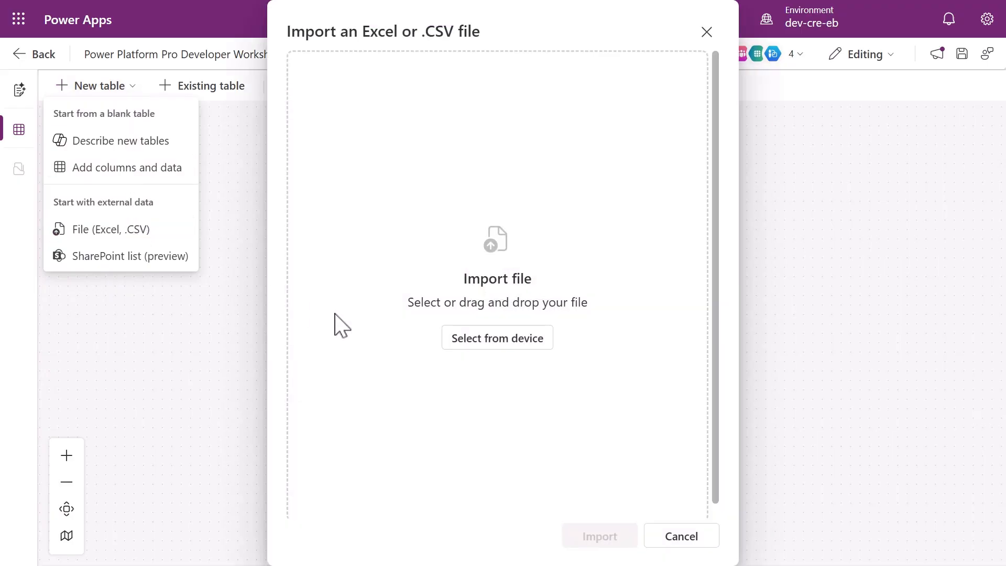
pyautogui.click(497, 338)
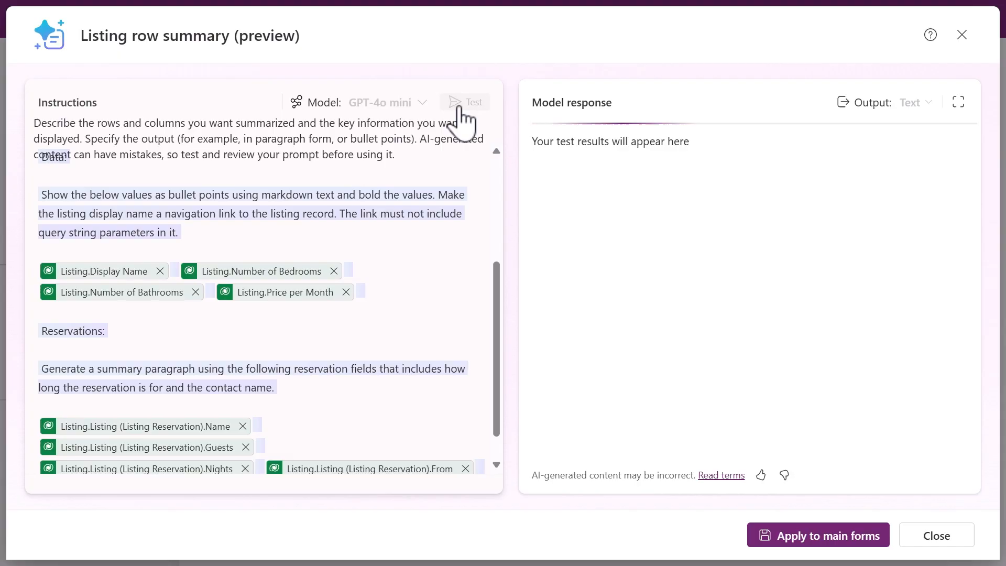
# Test the Listing row summary prompt on a sample listing and apply it to main forms.
pyautogui.click(466, 102)
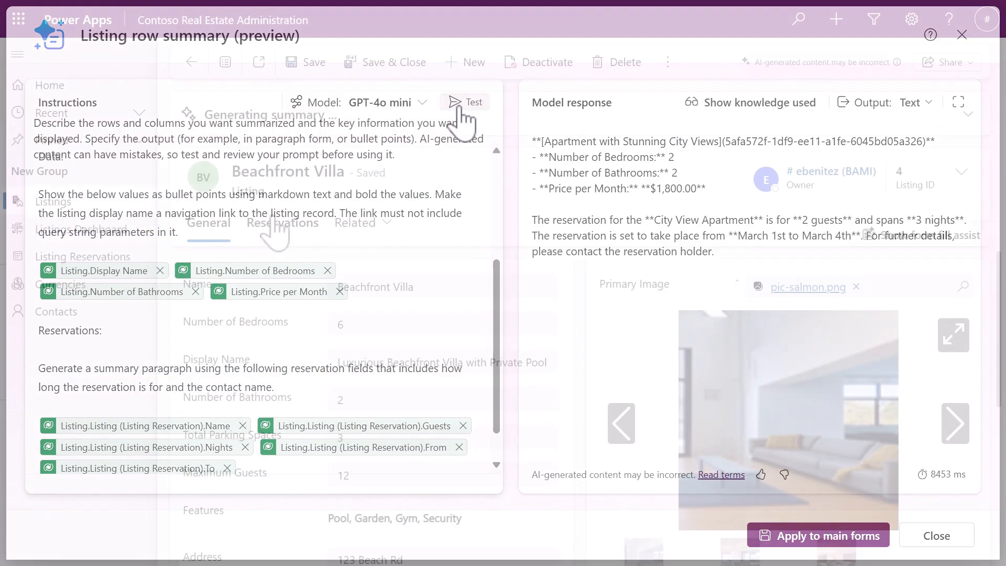
pyautogui.click(819, 536)
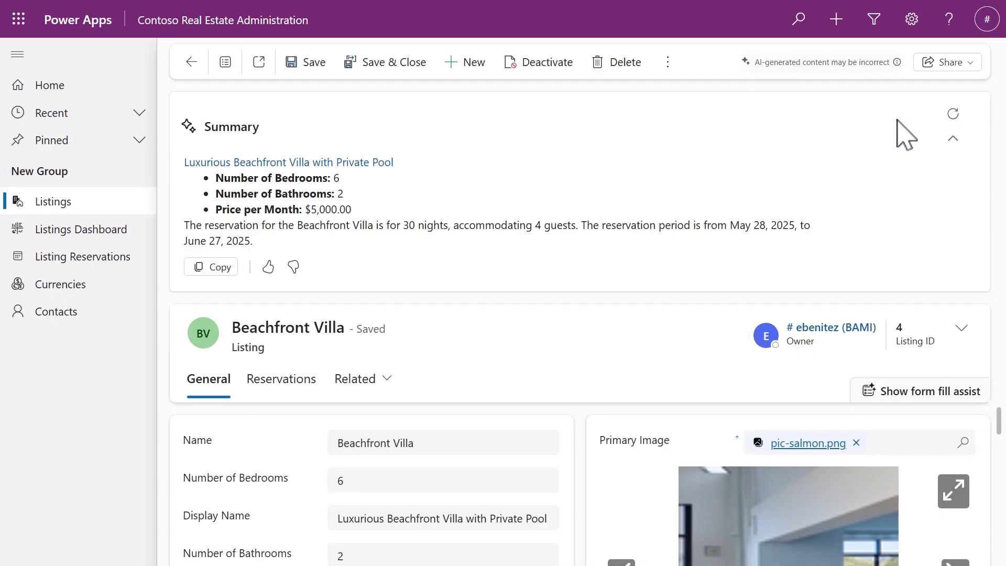
# Return to Active Listings and show the inline AI summary for Beachfront Villa.
pyautogui.click(53, 201)
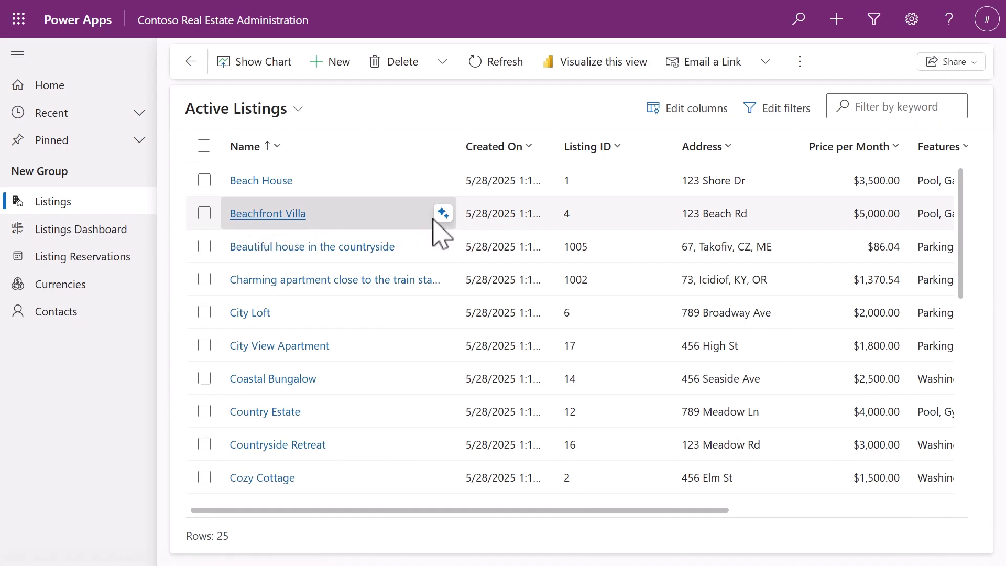
pyautogui.click(442, 213)
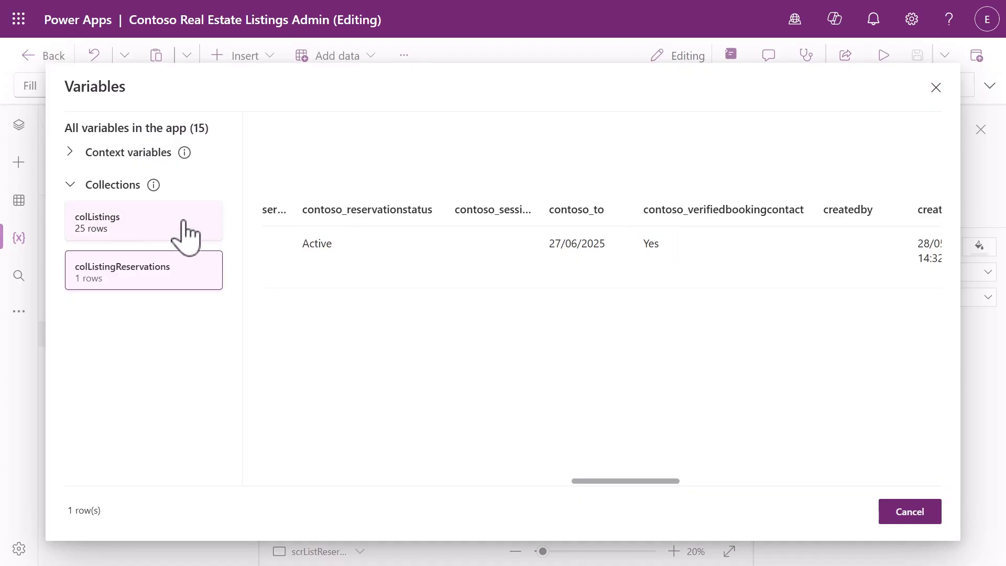
# Display the 25 rows of the colListings collection in the Variables pane.
pyautogui.click(143, 221)
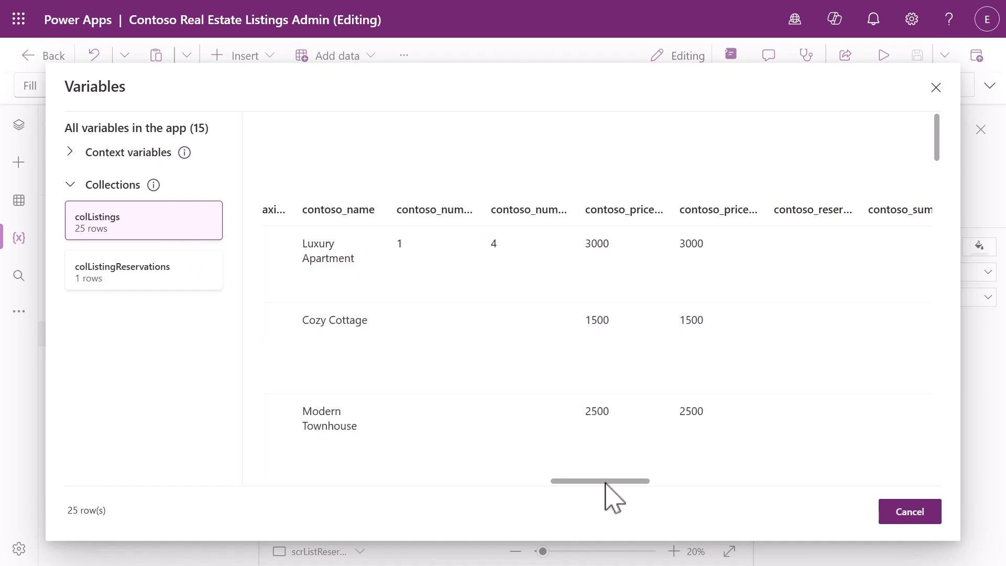